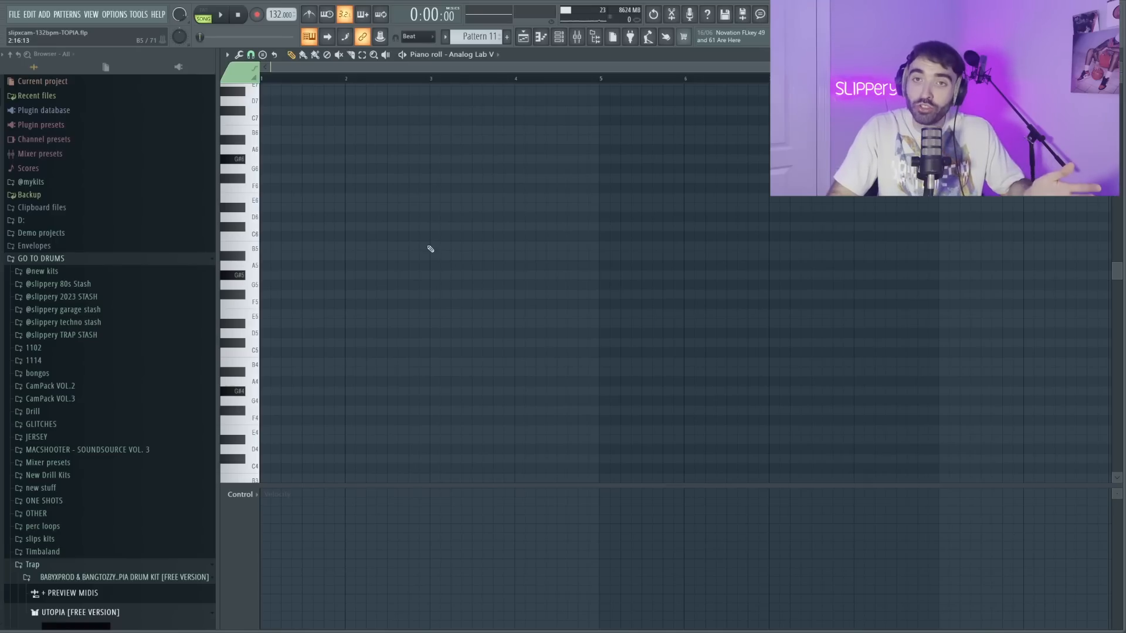
{"action": "mouse_move", "coordinate": [334, 281]}
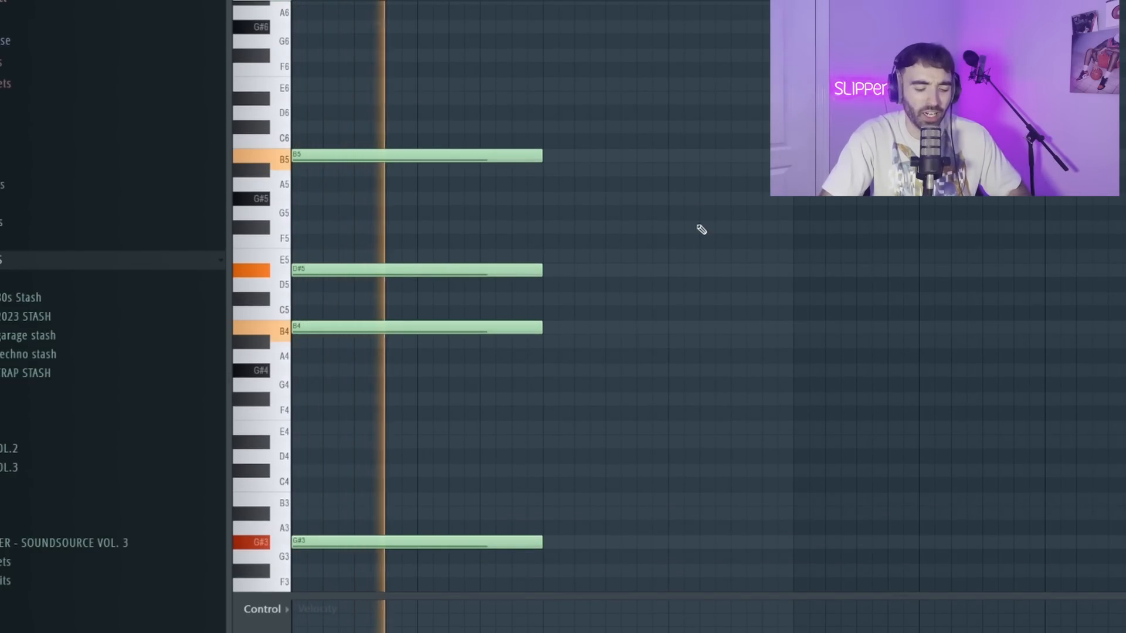
- Scroll down the Analog Lab V #2 piano roll to reach the chord notes' range
{"action": "scroll", "scroll_direction": "down", "scroll_amount": 3}
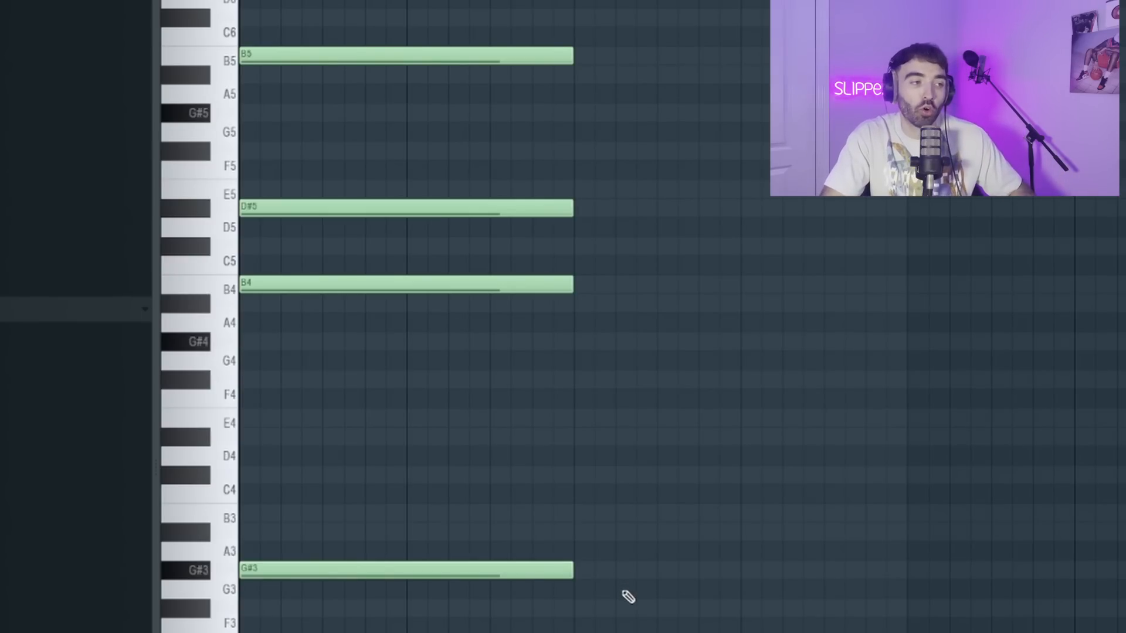
{"action": "scroll", "scroll_direction": "down", "scroll_amount": 3}
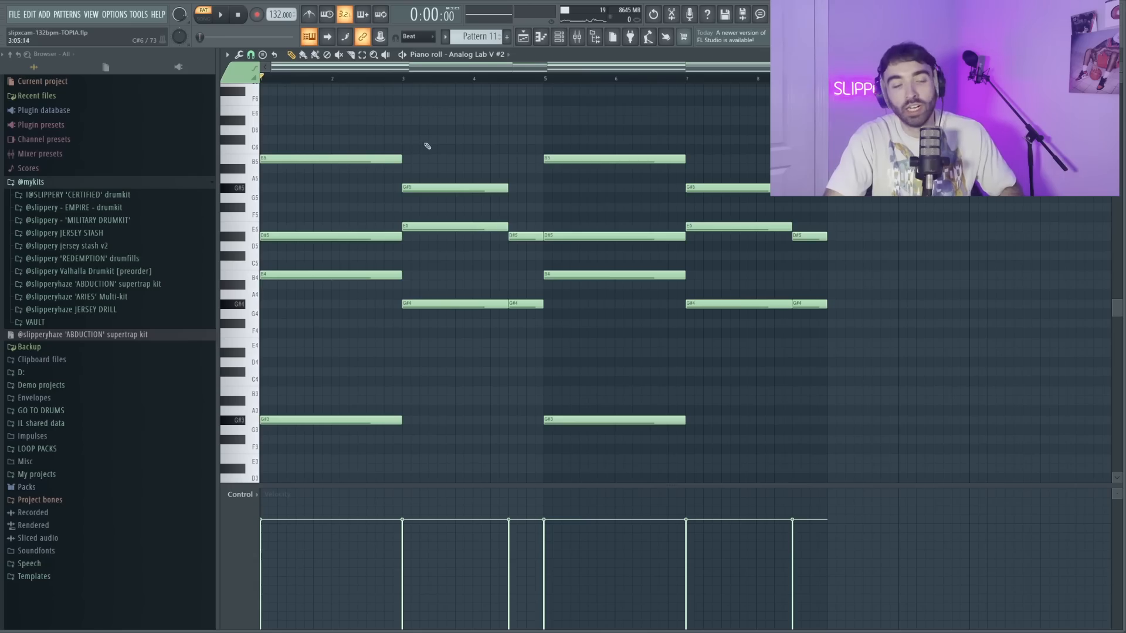
- Begin adding a new Analog Lab V channel from the top menu bar
{"action": "left_click", "coordinate": [220, 14]}
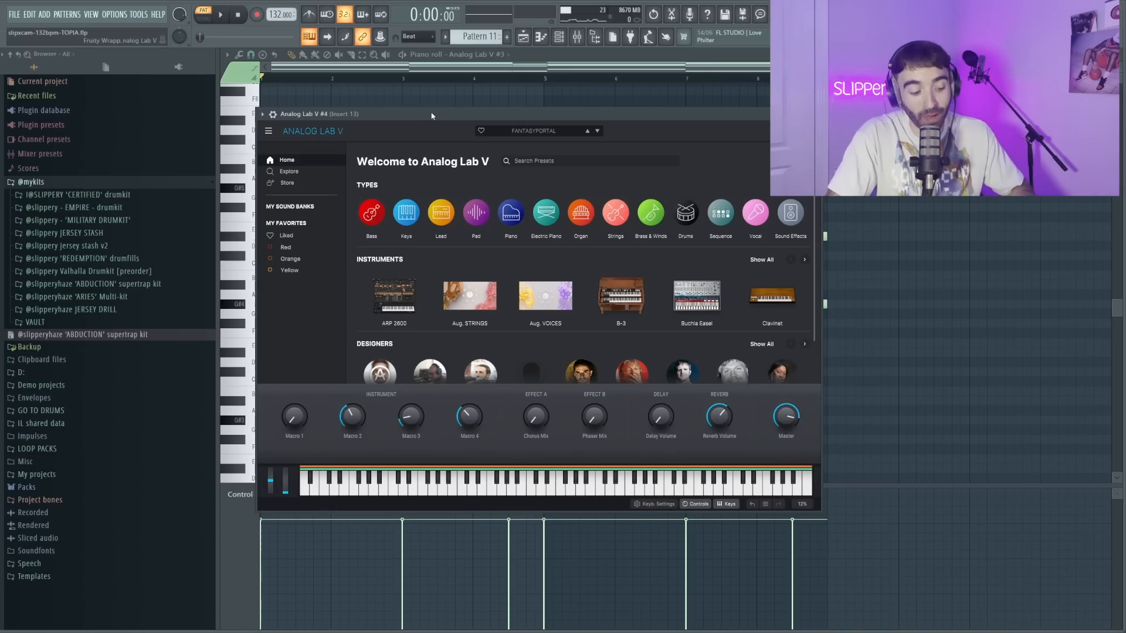
- Add short high pluck notes for Analog Lab V #4 over the ghosted chords
{"action": "left_click", "coordinate": [250, 54]}
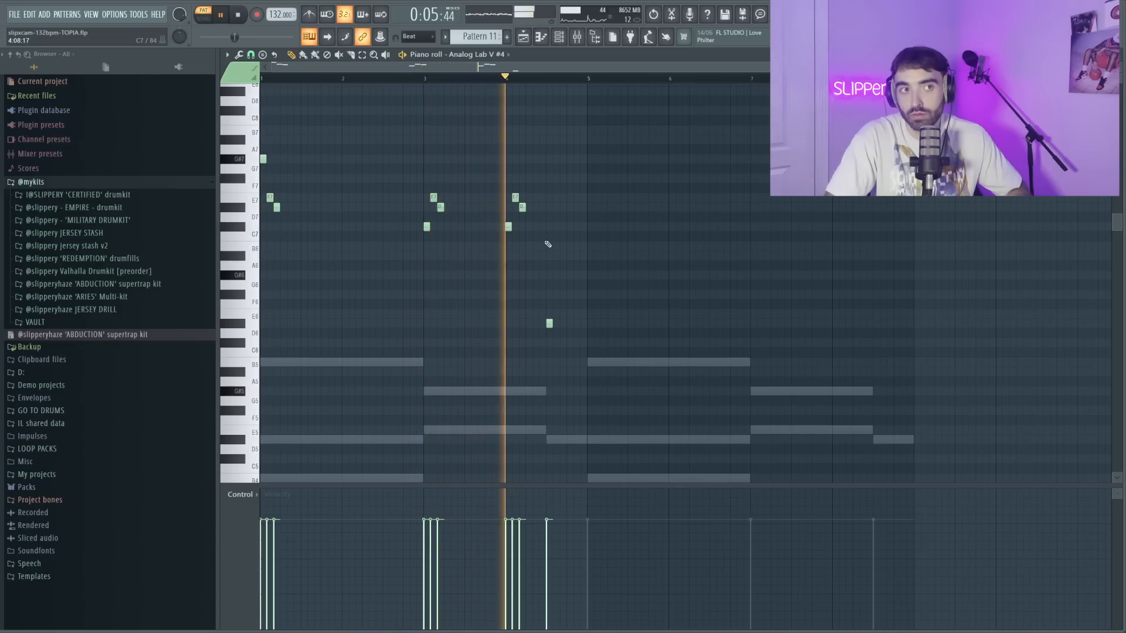
{"action": "left_click", "coordinate": [220, 14]}
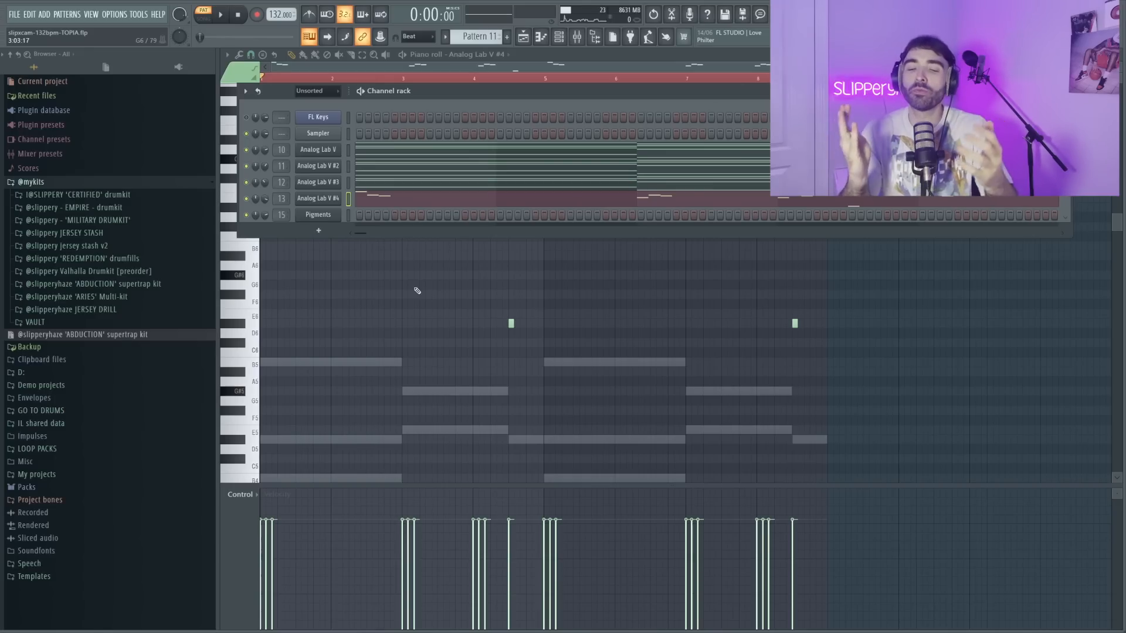
- Open the Pigments channel's piano roll to draw the repeating arp notes
{"action": "double_click", "coordinate": [317, 214]}
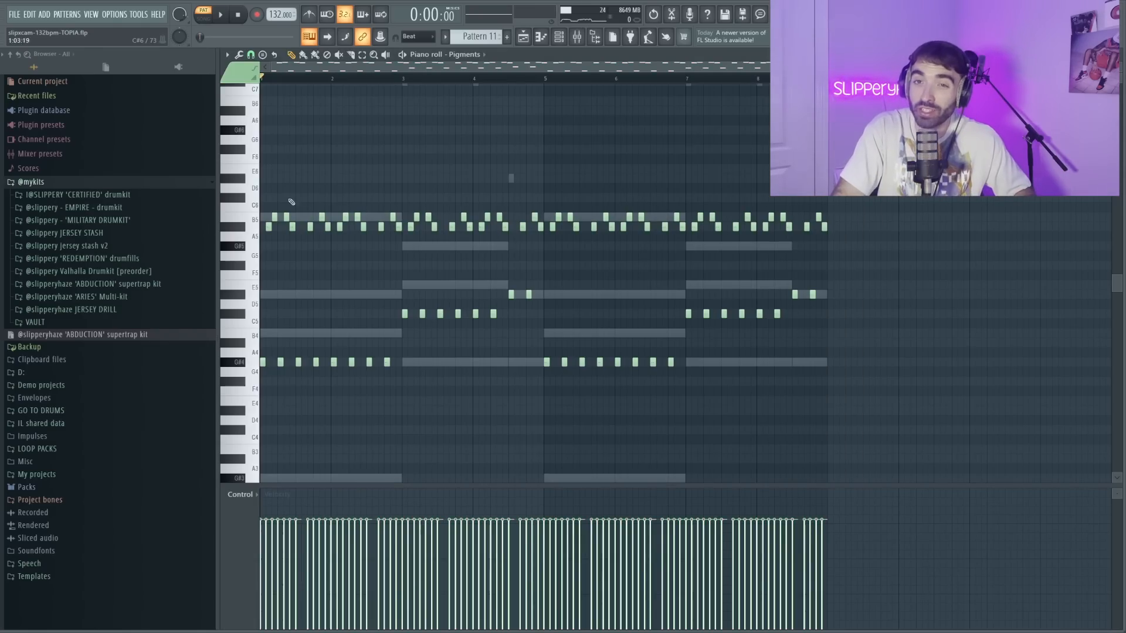
- Begin consolidating the chord, pluck and arp patterns to audio from the top menu
{"action": "left_click", "coordinate": [220, 14]}
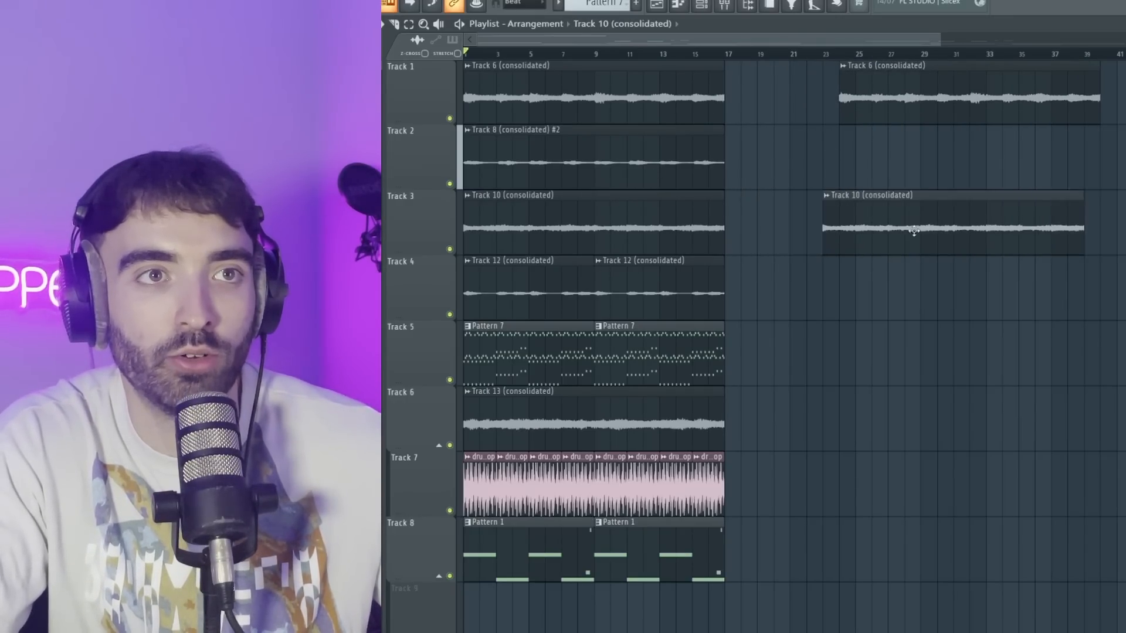
- Open the Track 10 consolidated clip in Edison, then blur and reverse its audio
{"action": "double_click", "coordinate": [912, 228]}
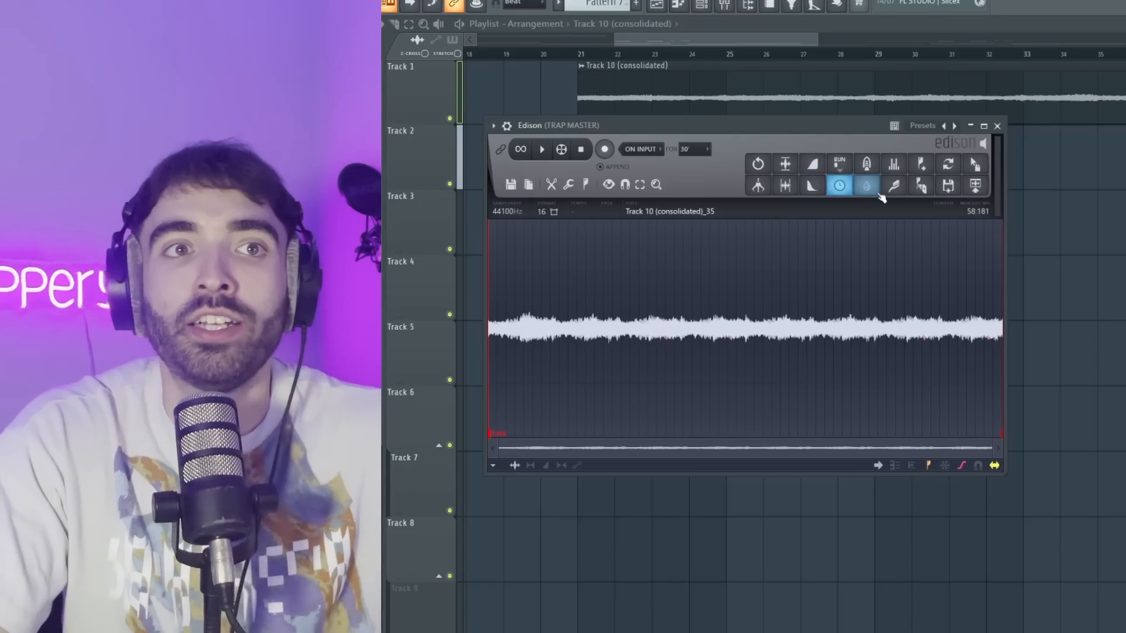
{"action": "left_click", "coordinate": [839, 185]}
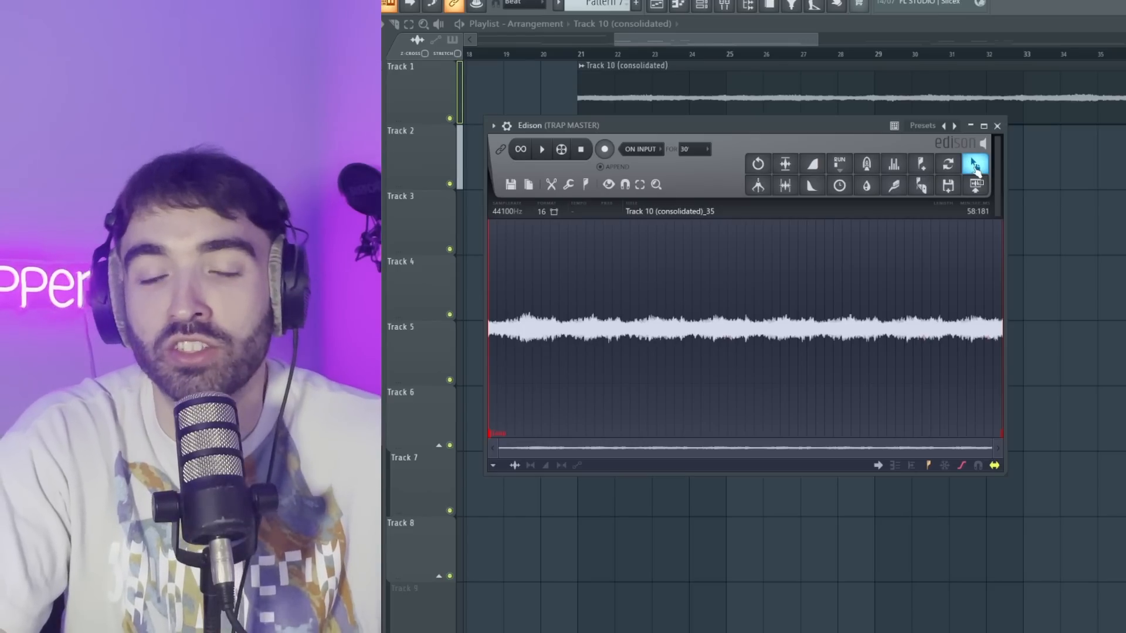
{"action": "left_click", "coordinate": [996, 125]}
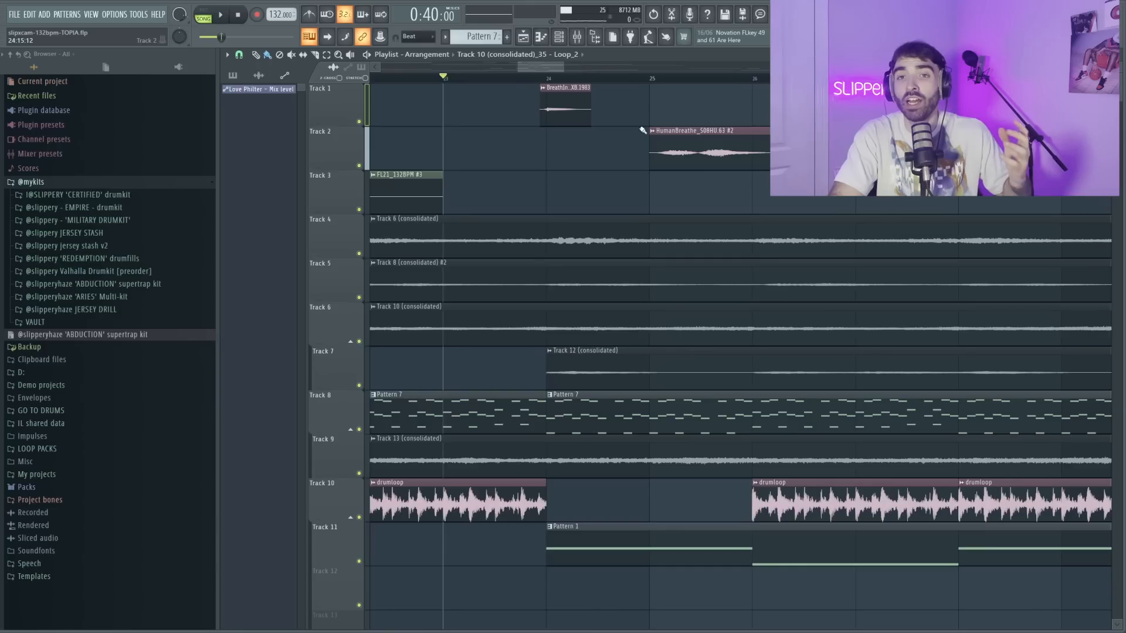
- Select the breath-in sound clip on Track 1 of the playlist
{"action": "left_click", "coordinate": [565, 108]}
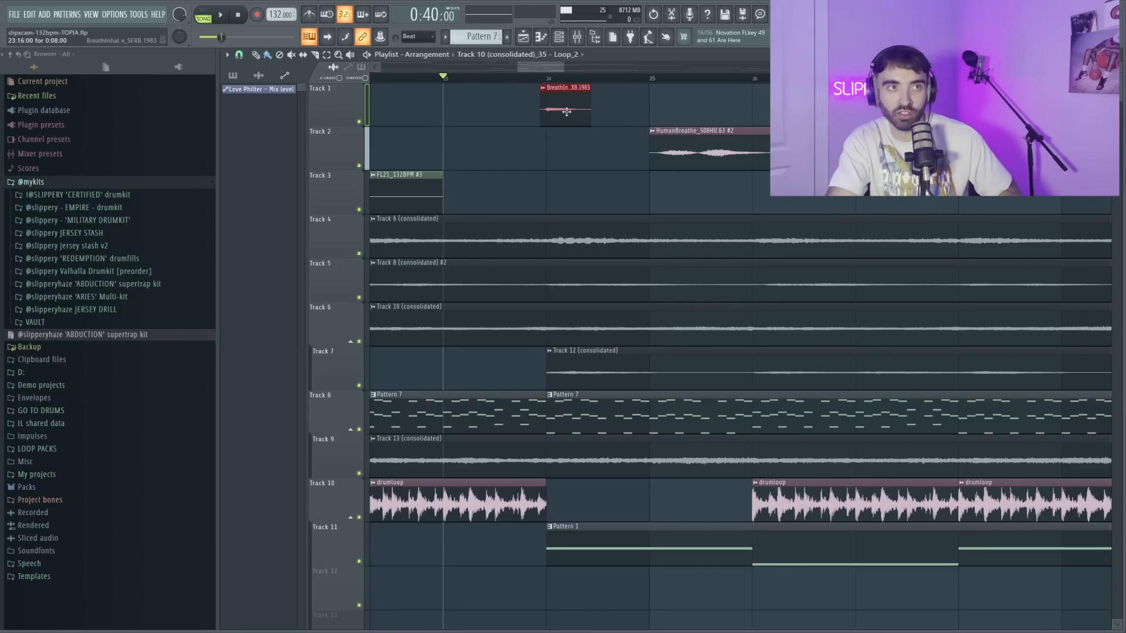